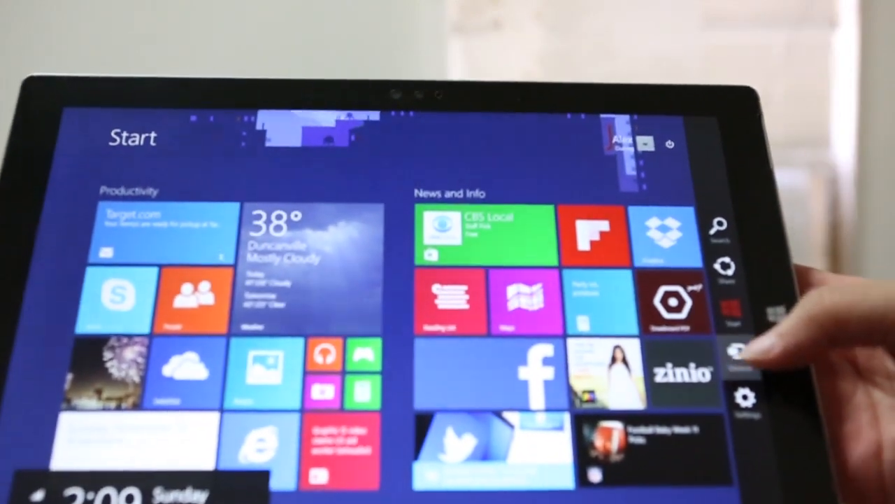
Open the Devices charm's Project options to mirror the tablet to the TV
click(727, 355)
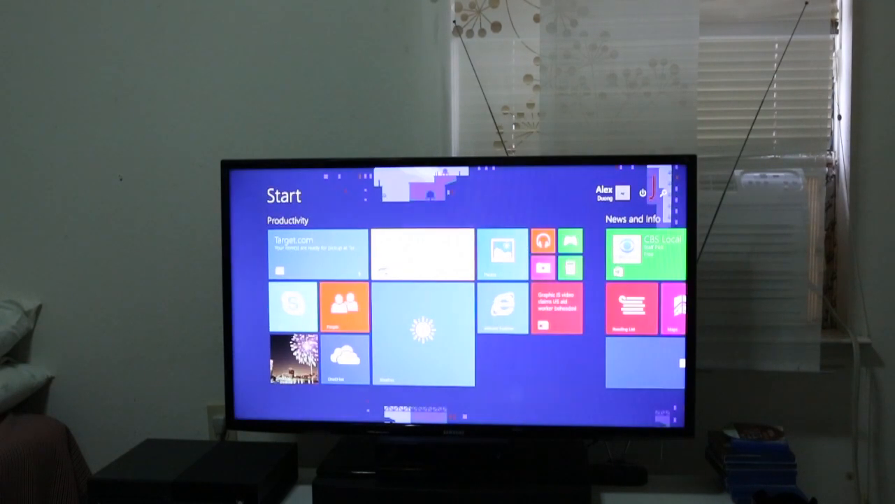
Scroll the Start screen right to find and launch the Asphalt 8 tile
scroll(right, 3)
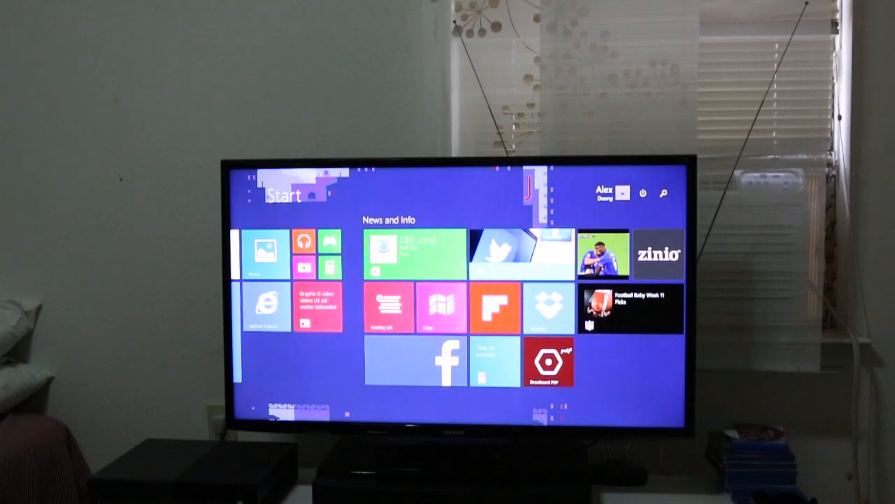
scroll(right, 3)
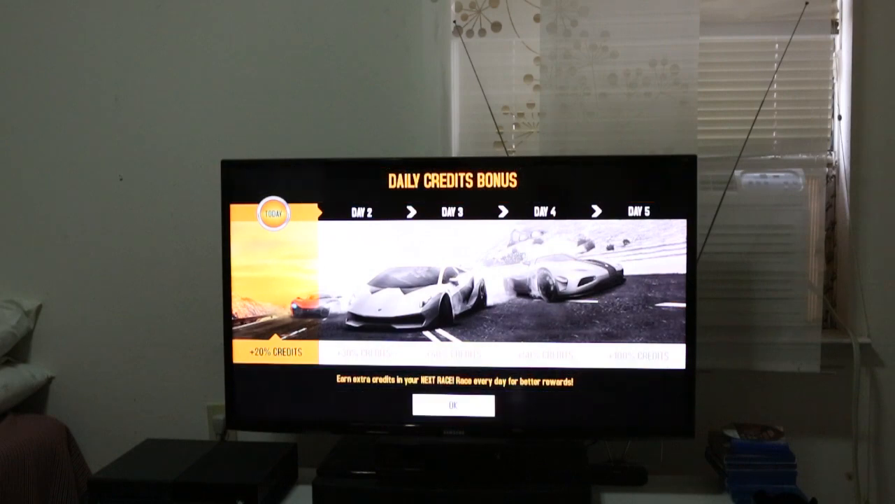
Accept the Daily Credits Bonus, close the 50%-off car pack promotion, and return to Start
click(451, 405)
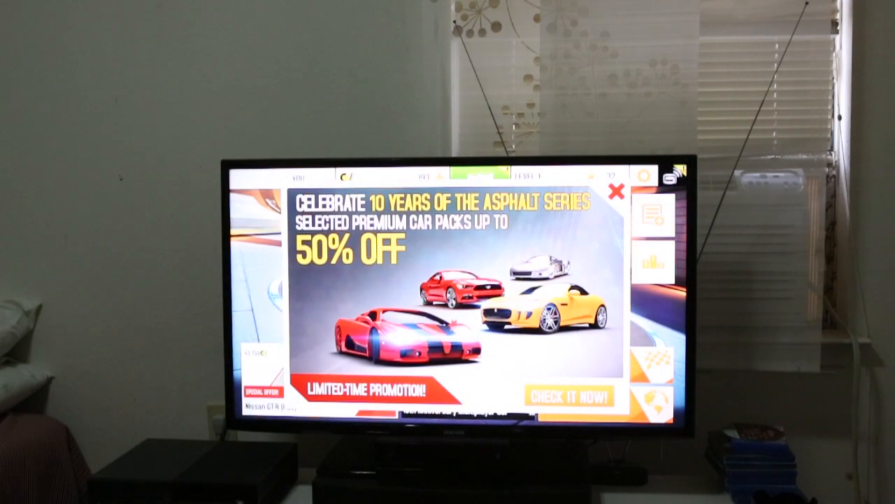
click(616, 193)
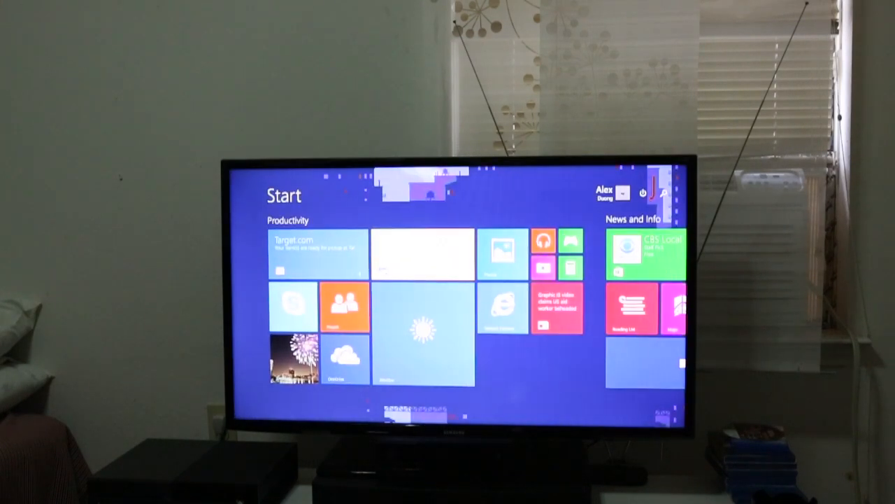
click(505, 310)
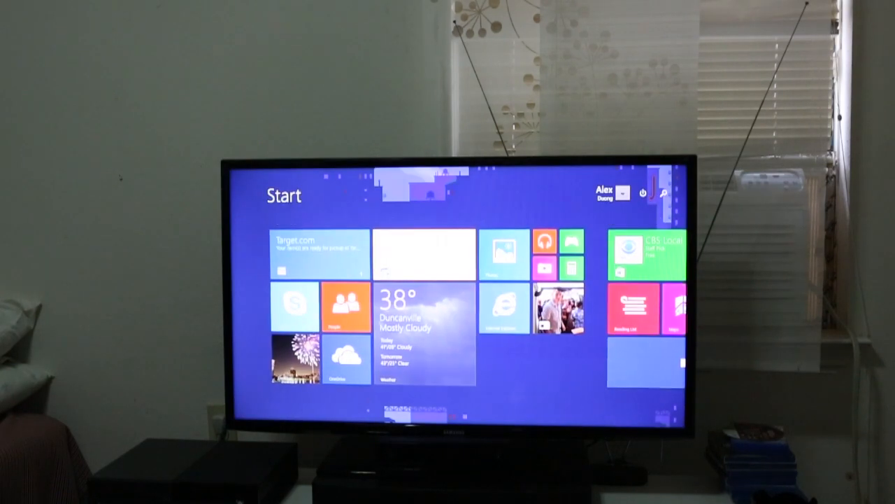
Browse Comedy in Hyper for YouTube, play the Fifty Shades of Grey trailer, return to Start
scroll(right, 3)
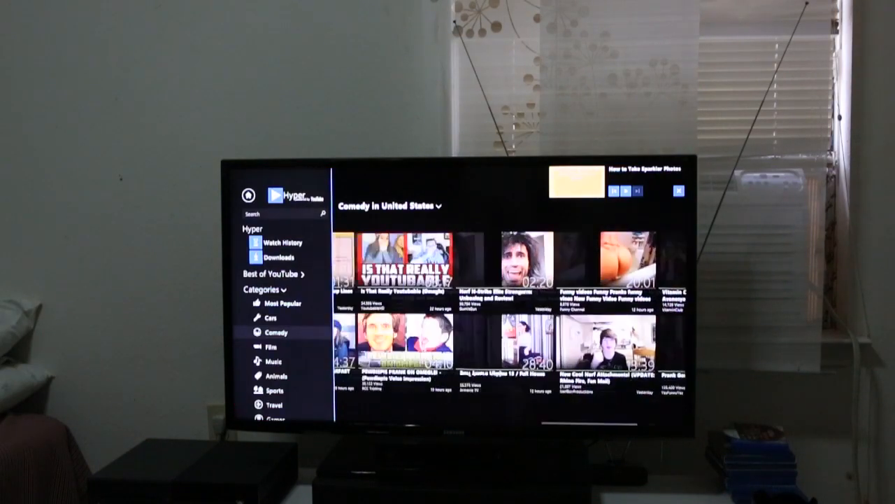
click(282, 303)
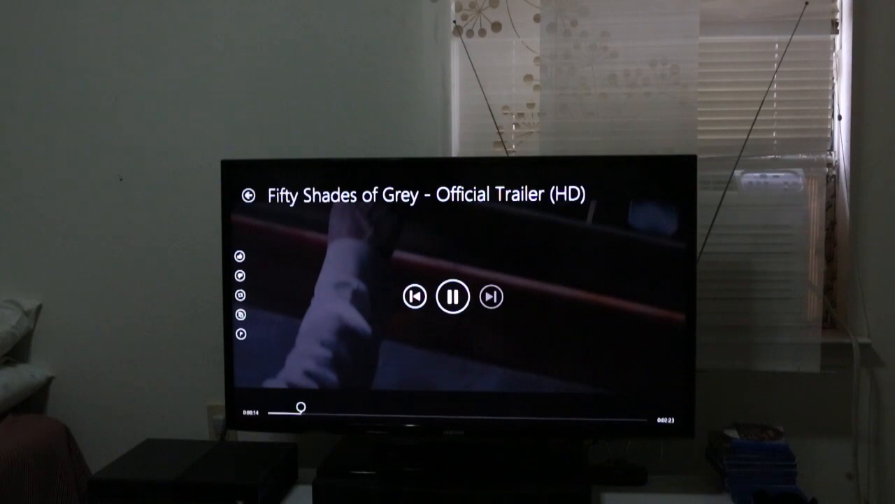
click(631, 408)
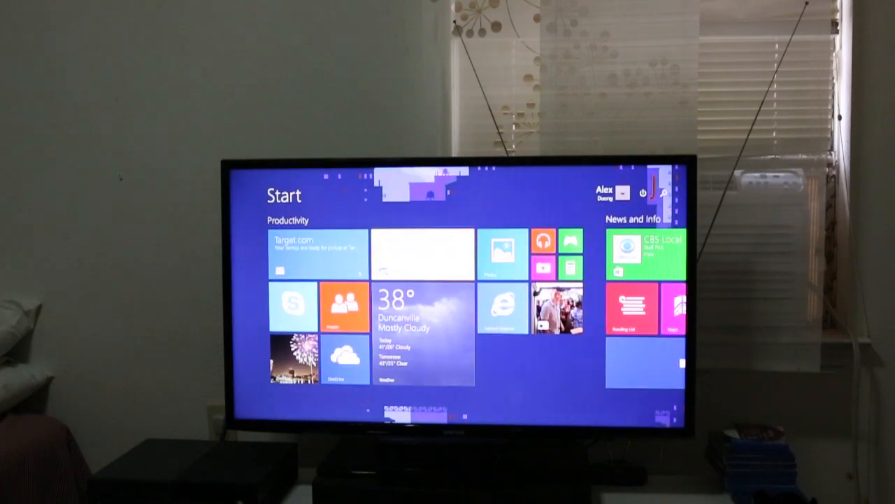
Go to the desktop and open File Explorer from the taskbar
scroll(right, 3)
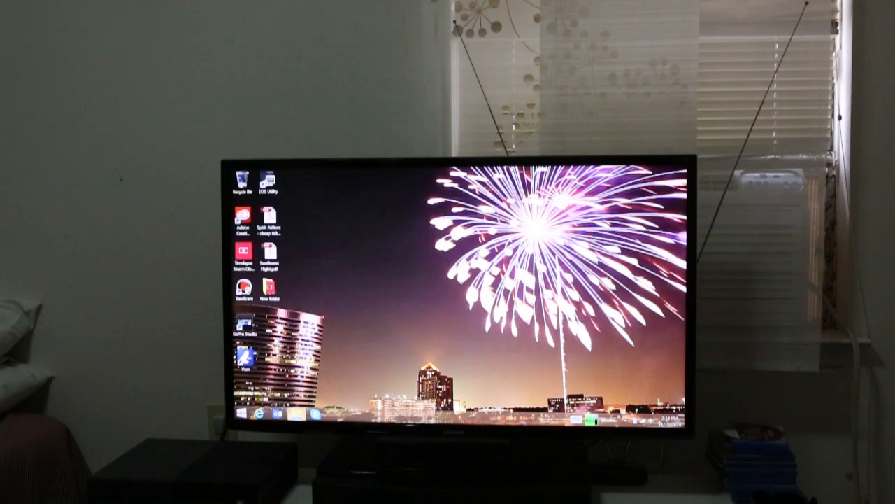
click(308, 414)
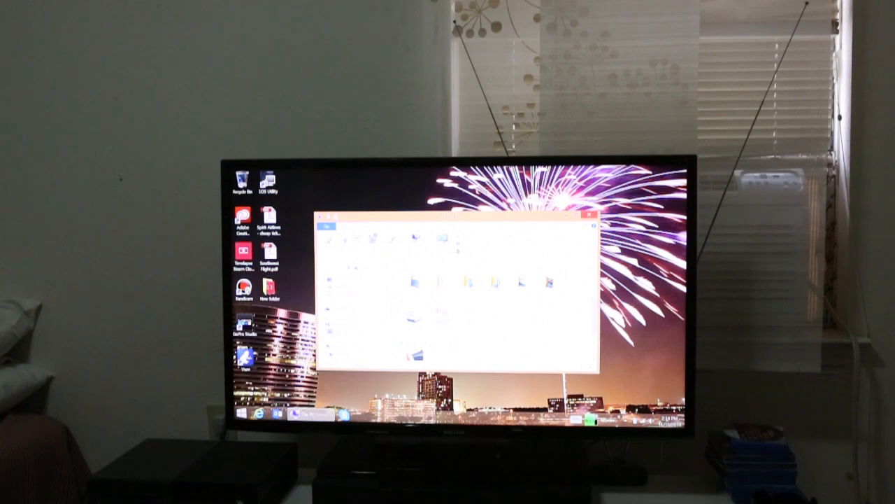